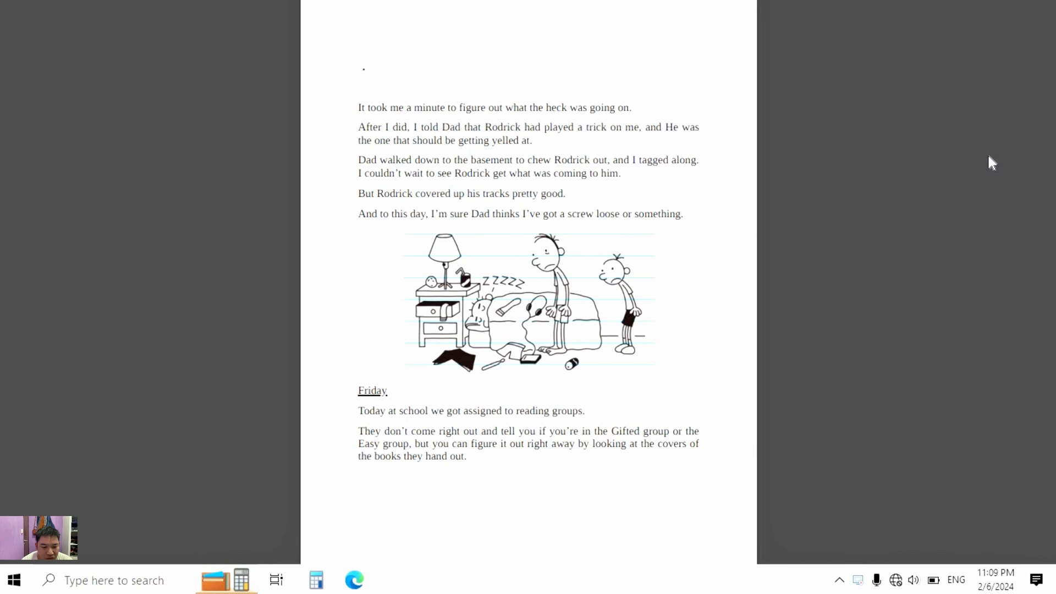
scroll(down, 3)
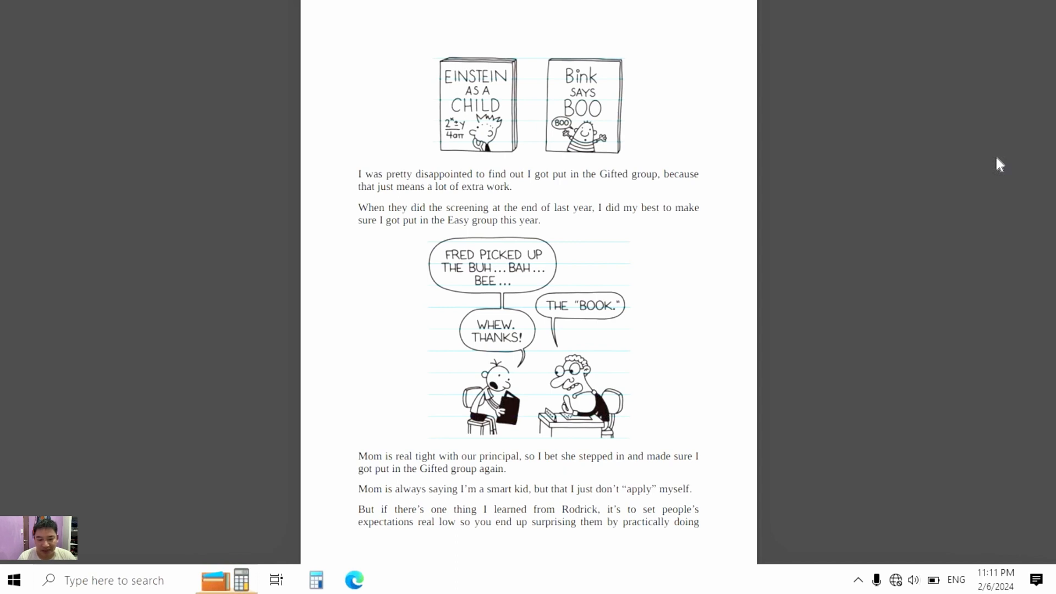
scroll(down, 3)
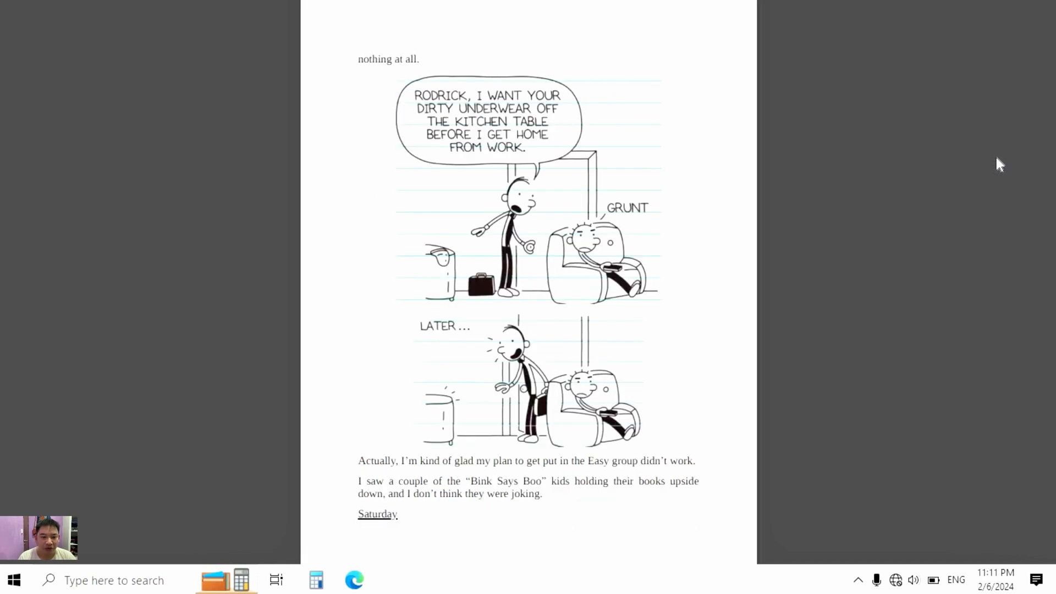